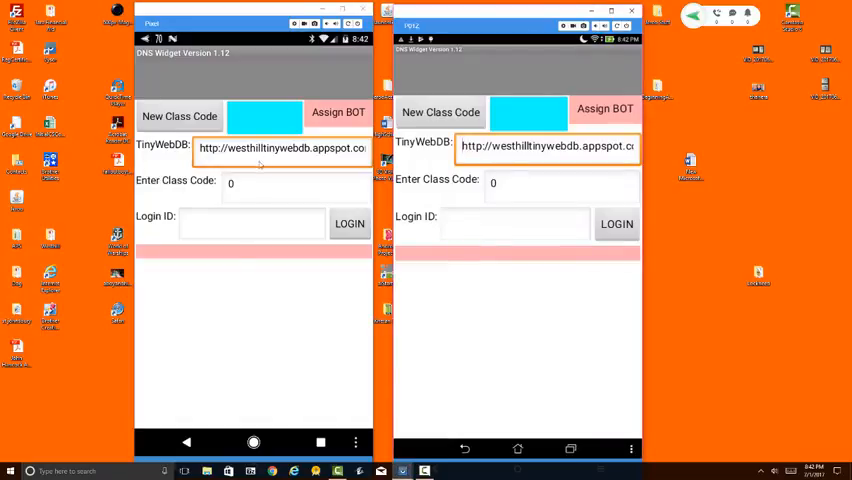
{"action": "mouse_move", "coordinate": [273, 275]}
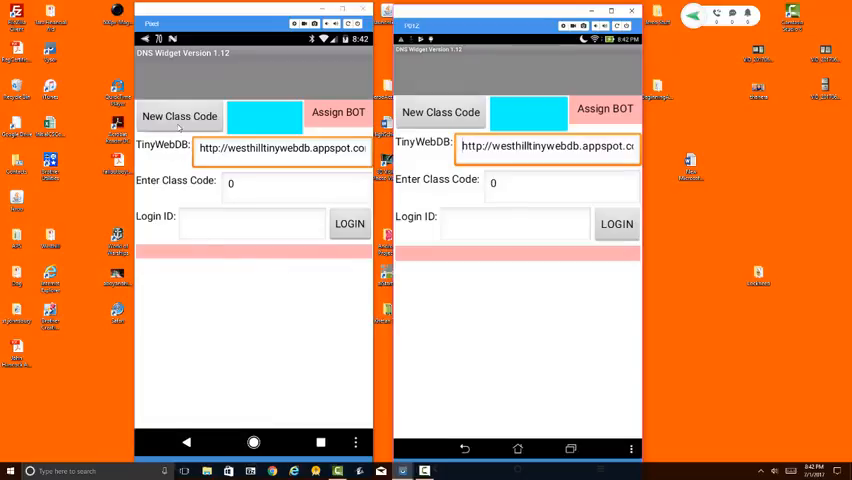
{"action": "left_click", "coordinate": [179, 116]}
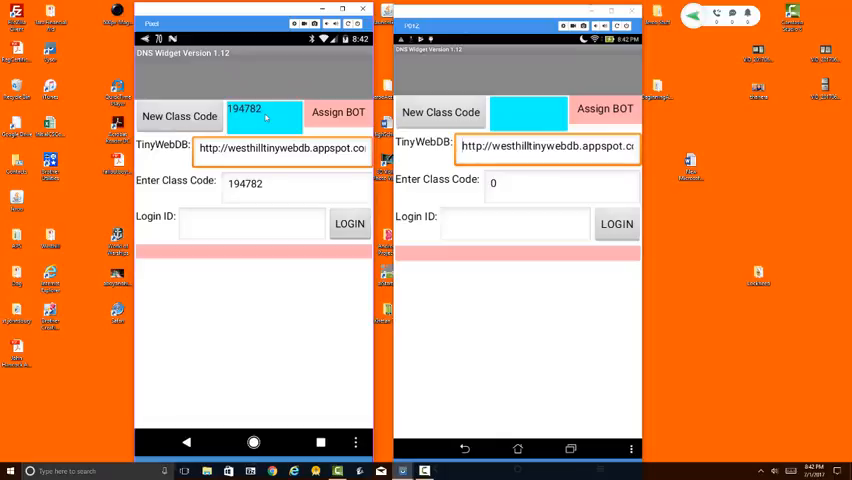
{"action": "mouse_move", "coordinate": [492, 325]}
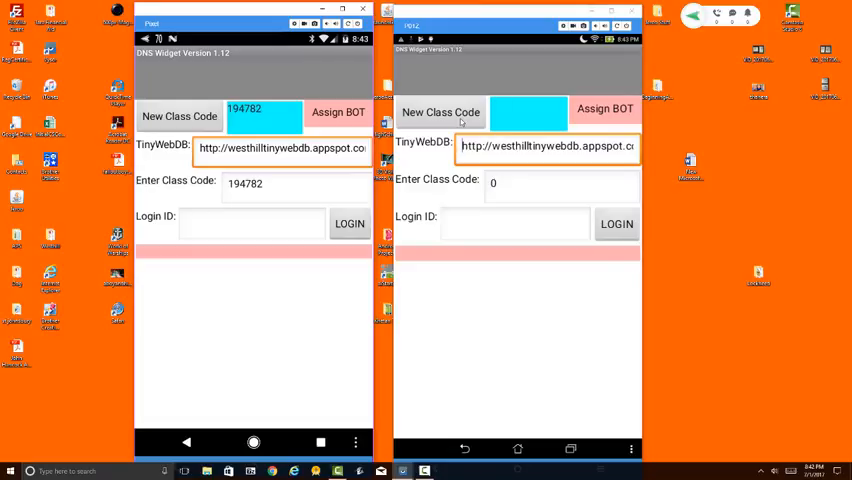
{"action": "mouse_move", "coordinate": [314, 315]}
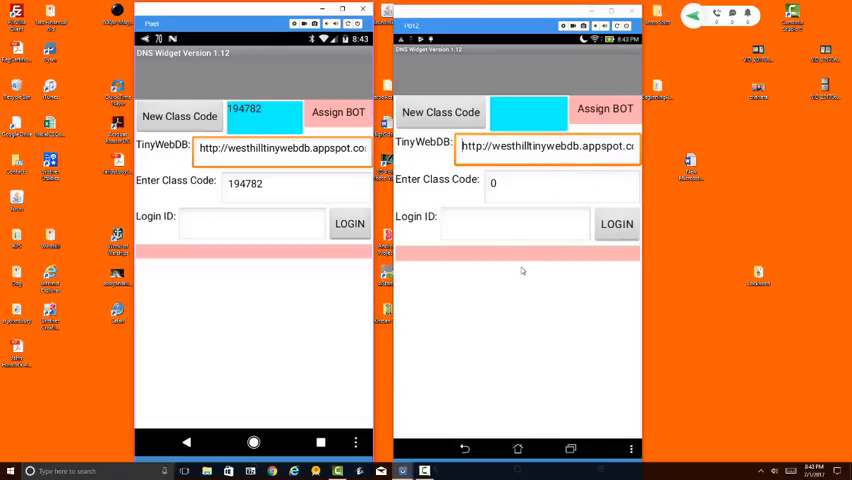
{"action": "mouse_move", "coordinate": [428, 291]}
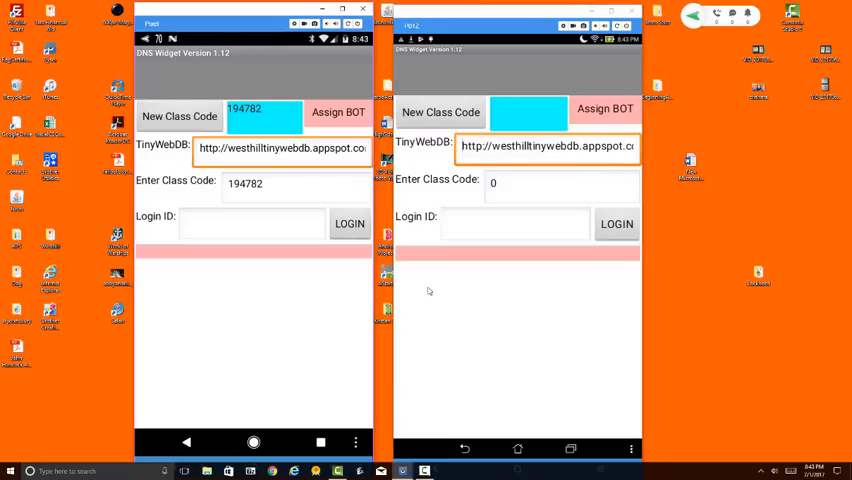
{"action": "mouse_move", "coordinate": [444, 291]}
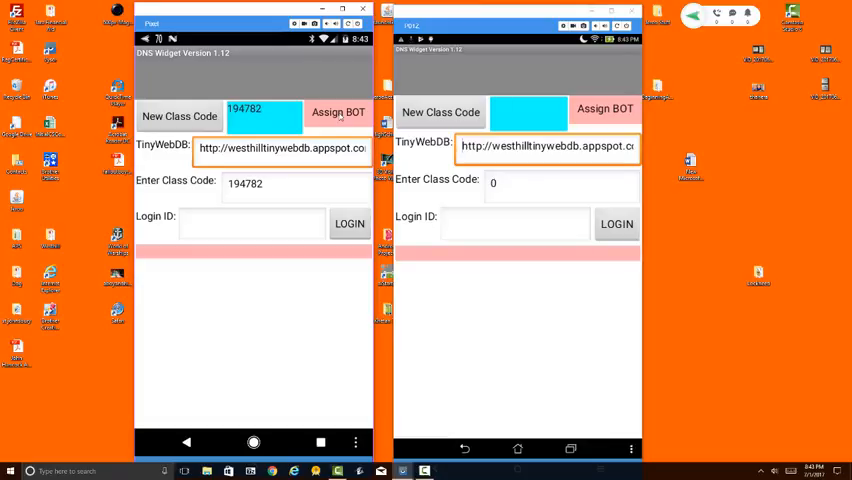
Step: Assign six bots to the network: lilly13, mimi88, owen24, usha62, lilly61 and dan91
{"action": "left_click", "coordinate": [338, 112]}
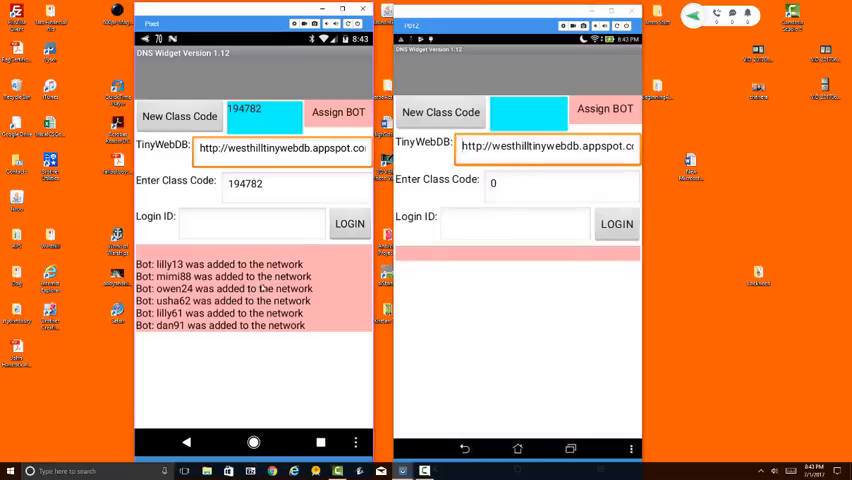
{"action": "mouse_move", "coordinate": [258, 340]}
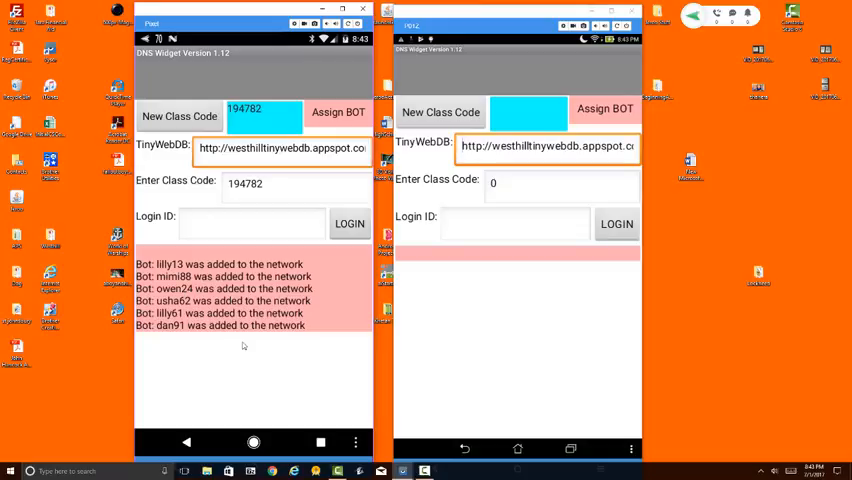
{"action": "mouse_move", "coordinate": [232, 365]}
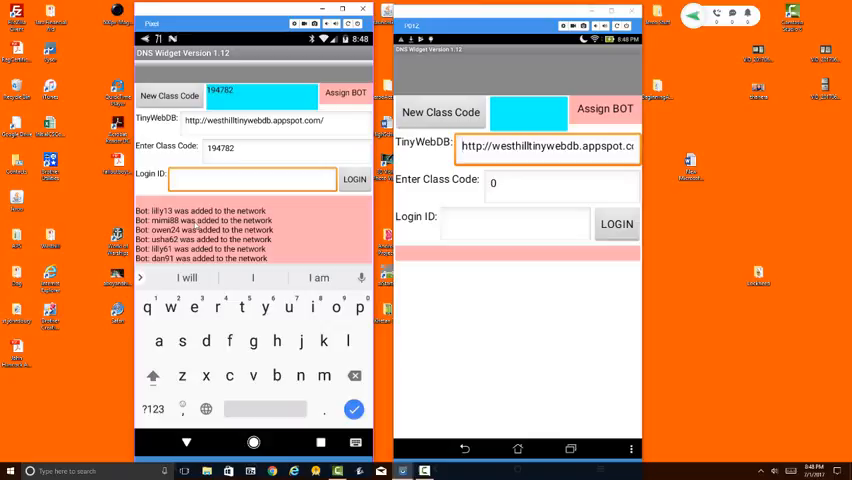
Step: Log the first phone in with Login ID 'pixel', appearing as pixel20 on the map
{"action": "type", "text": "pixel"}
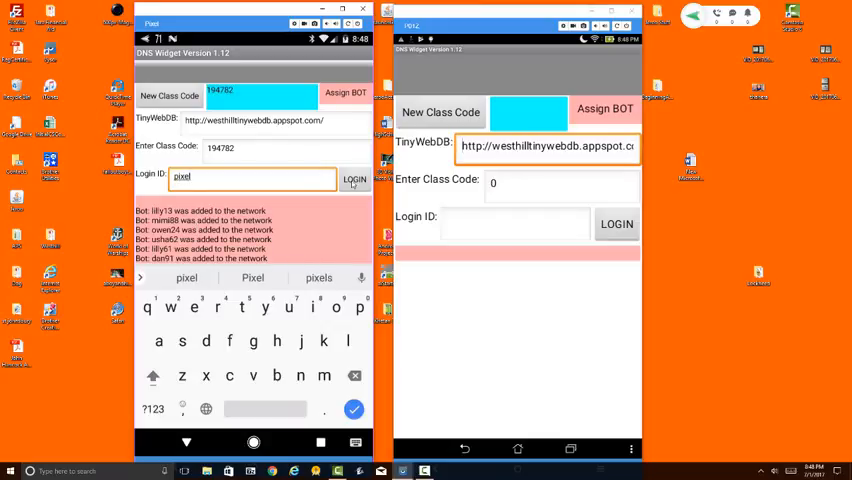
{"action": "left_click", "coordinate": [354, 179]}
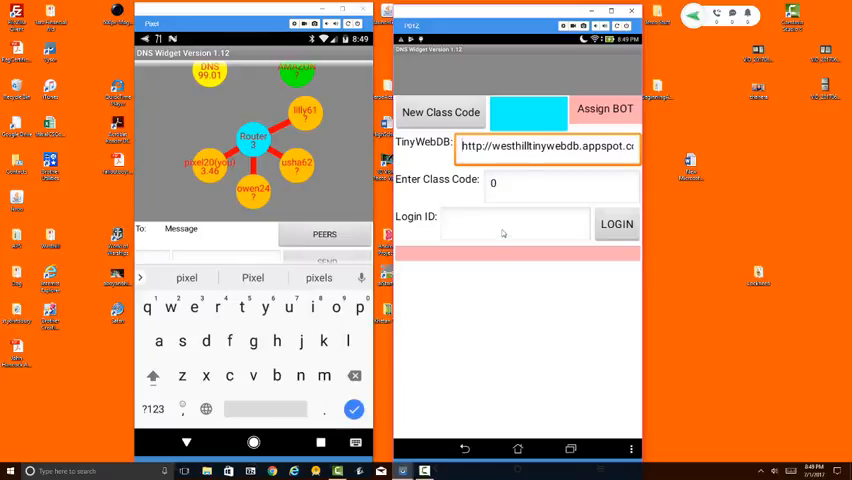
{"action": "mouse_move", "coordinate": [358, 350]}
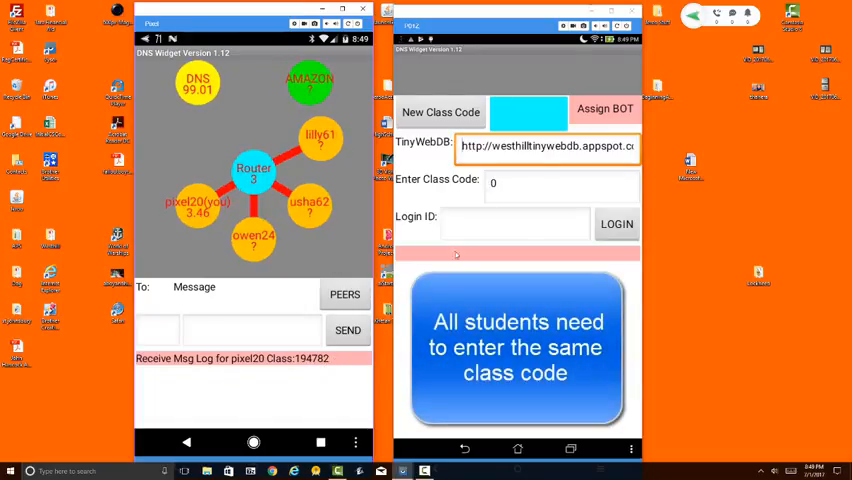
{"action": "left_click", "coordinate": [560, 185]}
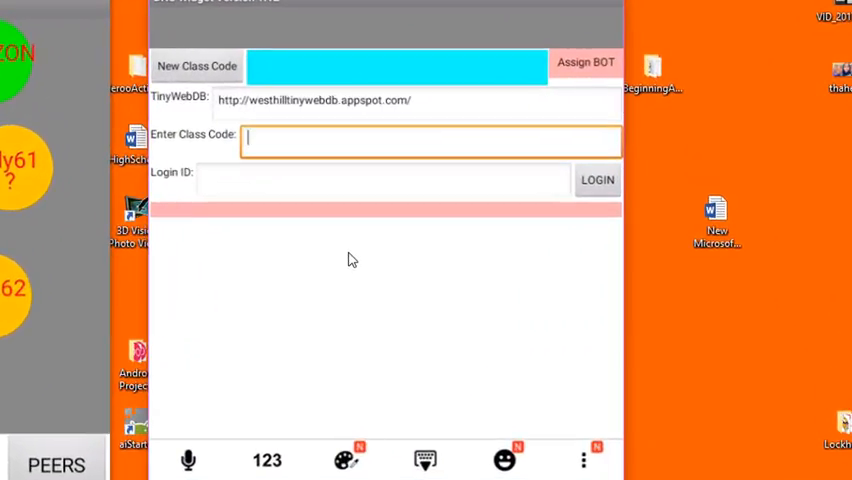
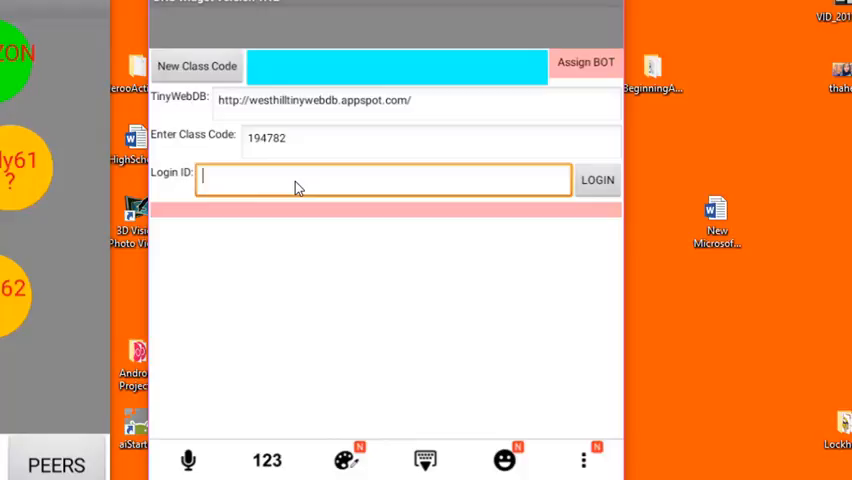
{"action": "type", "text": "dan"}
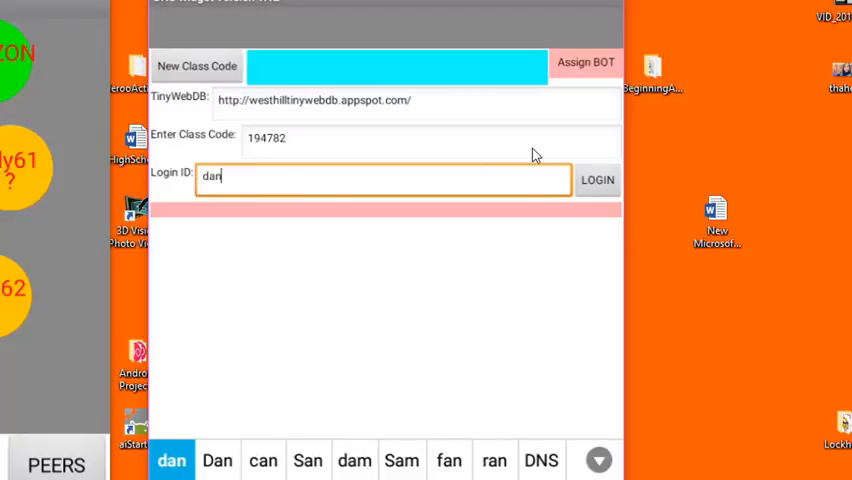
{"action": "left_click", "coordinate": [597, 180]}
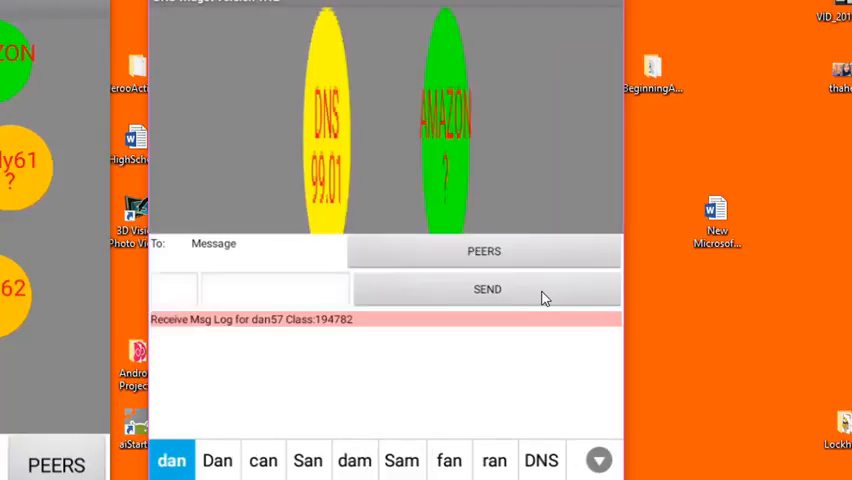
{"action": "left_click", "coordinate": [487, 289]}
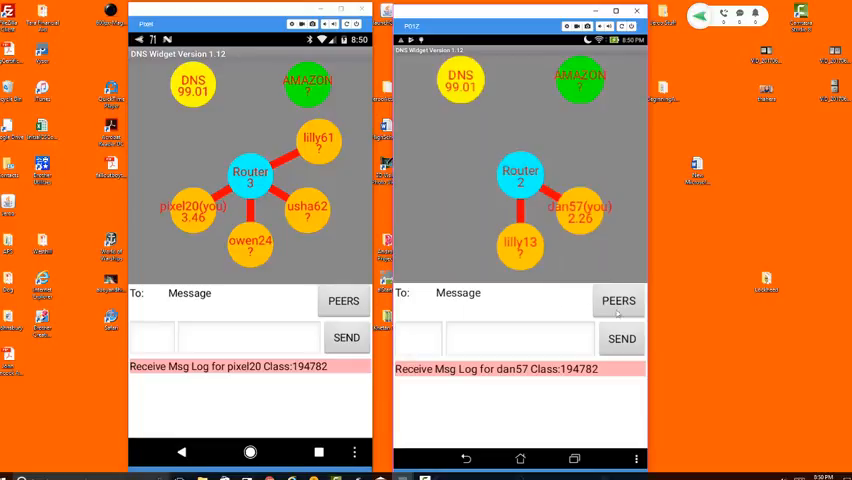
{"action": "left_click", "coordinate": [618, 301]}
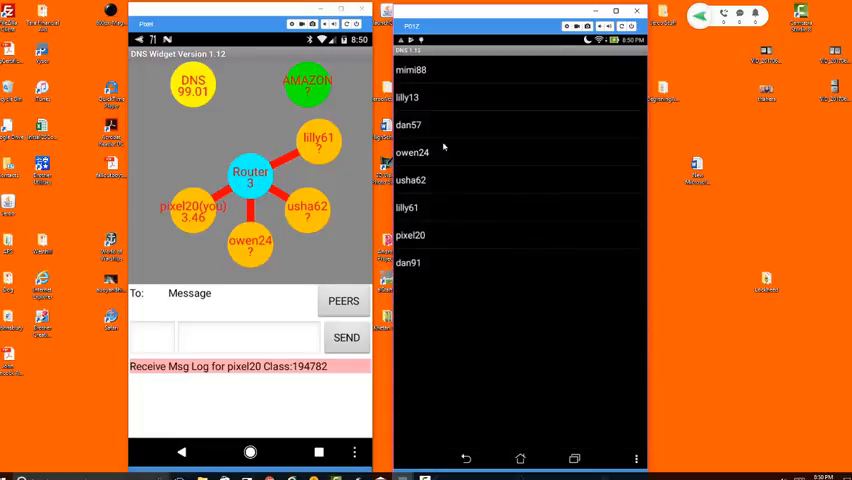
{"action": "mouse_move", "coordinate": [428, 267]}
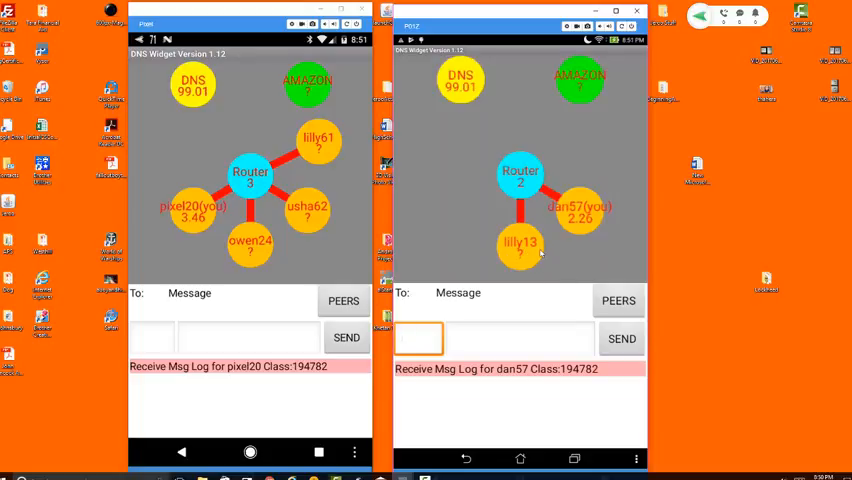
{"action": "left_click", "coordinate": [418, 338]}
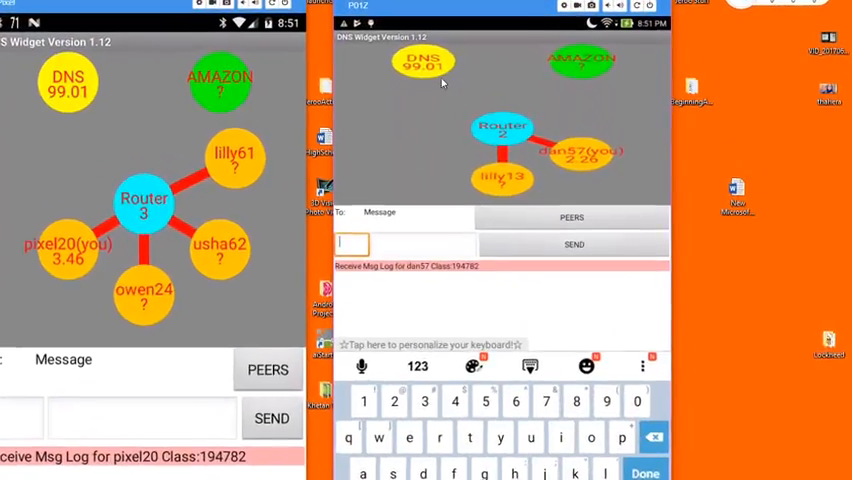
Step: Send 'get lilly13' to the DNS at 99.01, revealing lilly13 at IP 2.15
{"action": "type", "text": "9"}
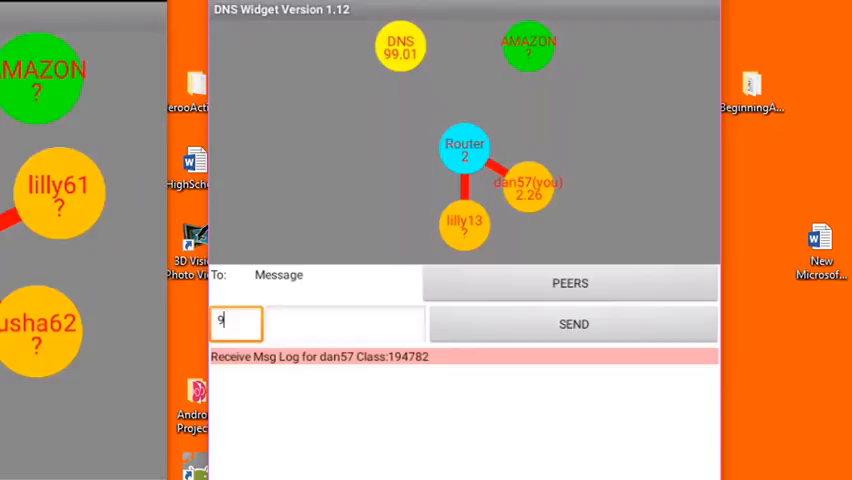
{"action": "type", "text": "9."}
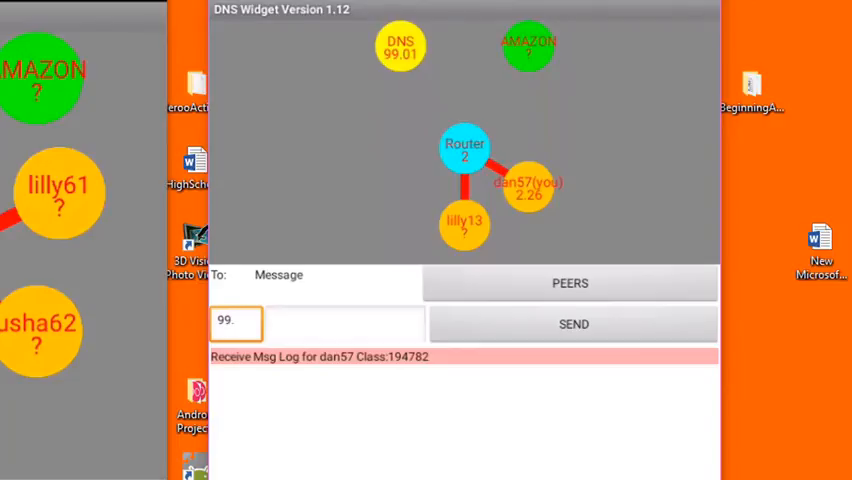
{"action": "type", "text": "01"}
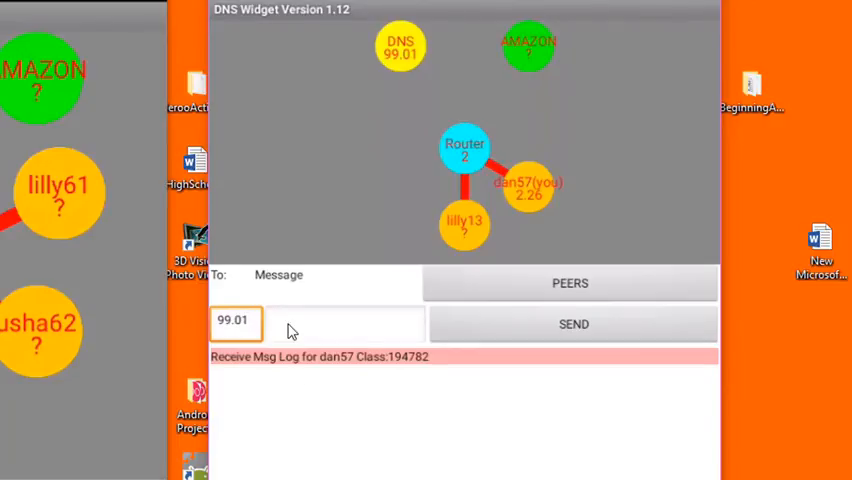
{"action": "left_click", "coordinate": [343, 323]}
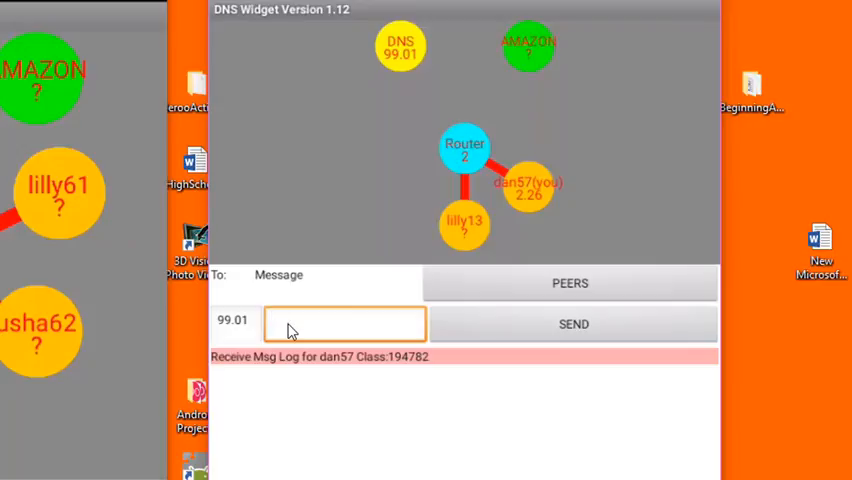
{"action": "type", "text": "g"}
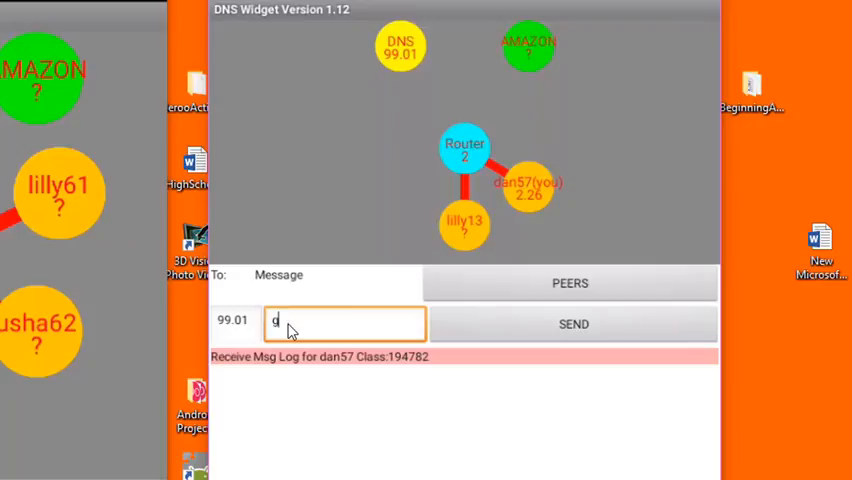
{"action": "type", "text": "et"}
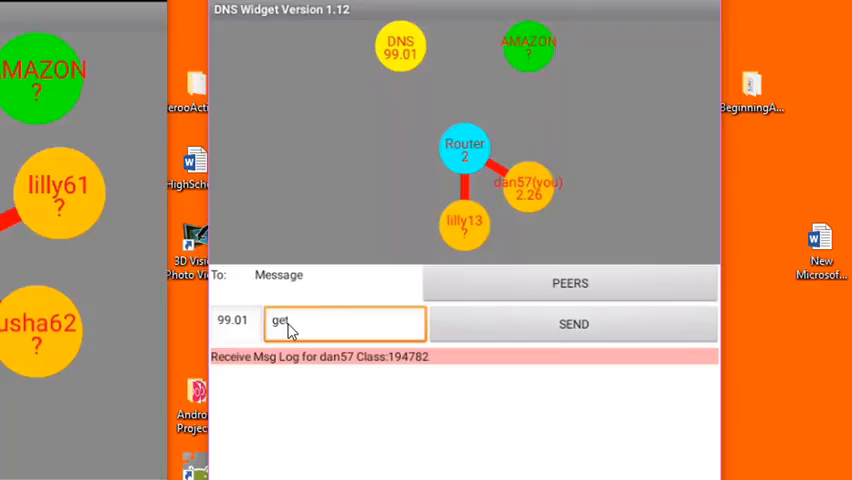
{"action": "type", "text": "lilly"}
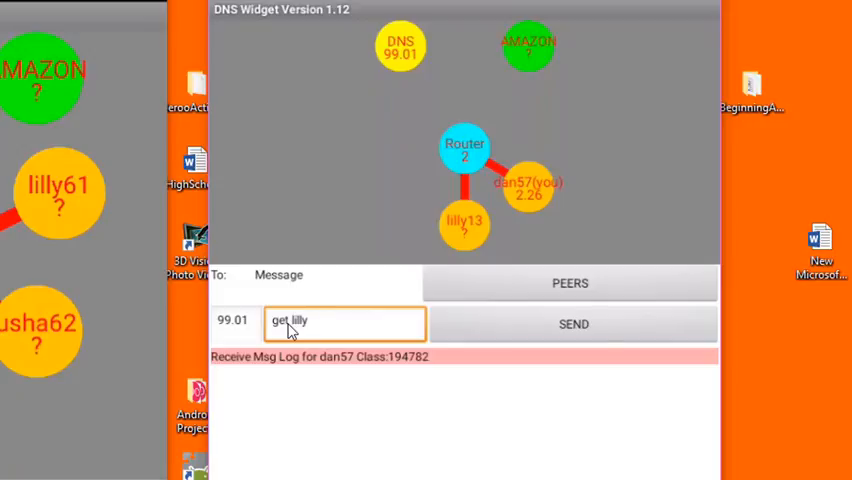
{"action": "type", "text": "13"}
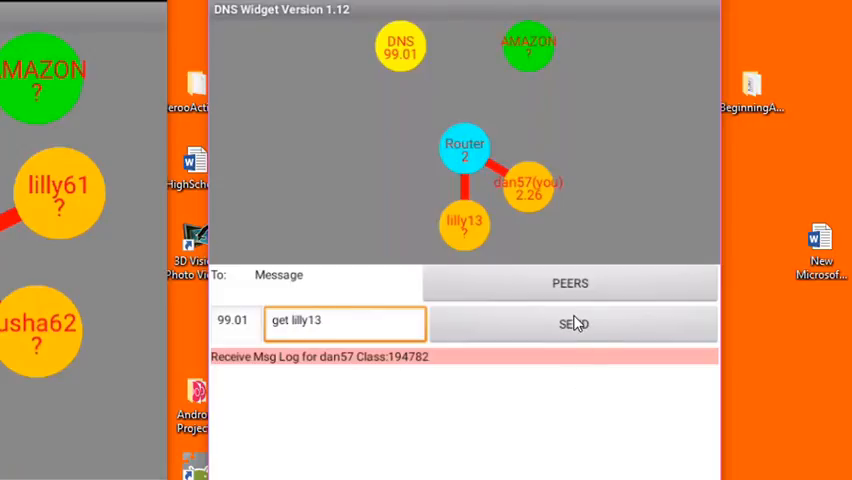
{"action": "left_click", "coordinate": [573, 323]}
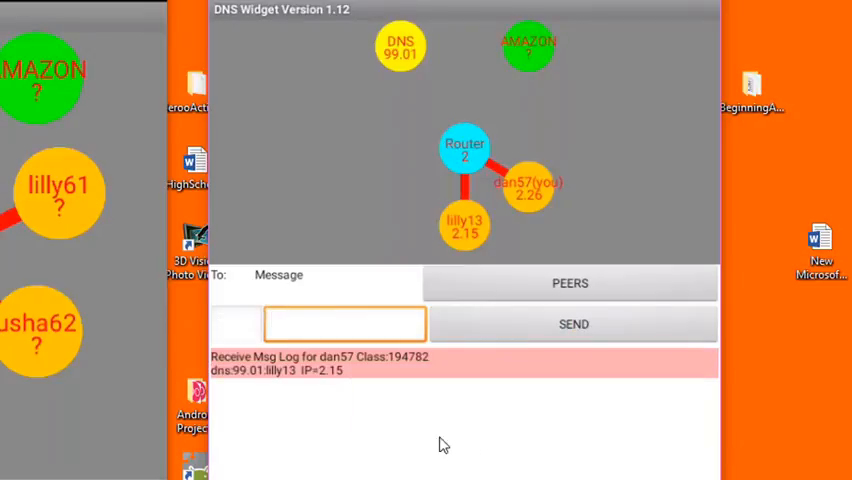
{"action": "mouse_move", "coordinate": [308, 393]}
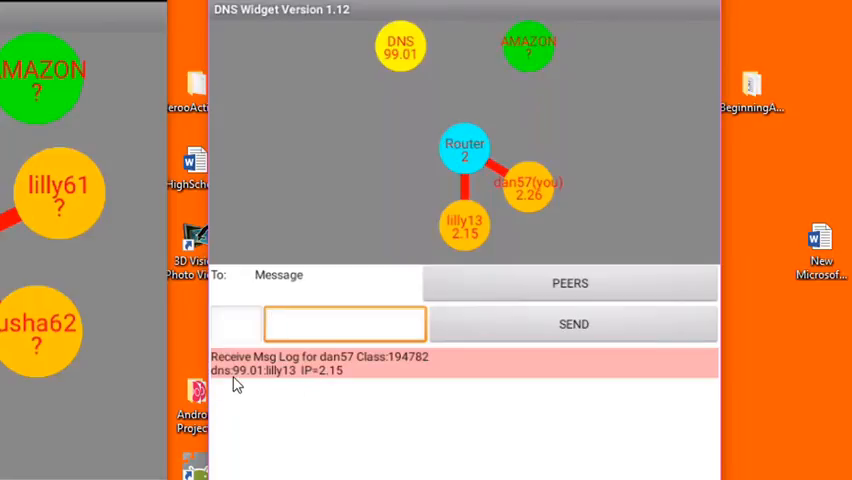
{"action": "mouse_move", "coordinate": [290, 383]}
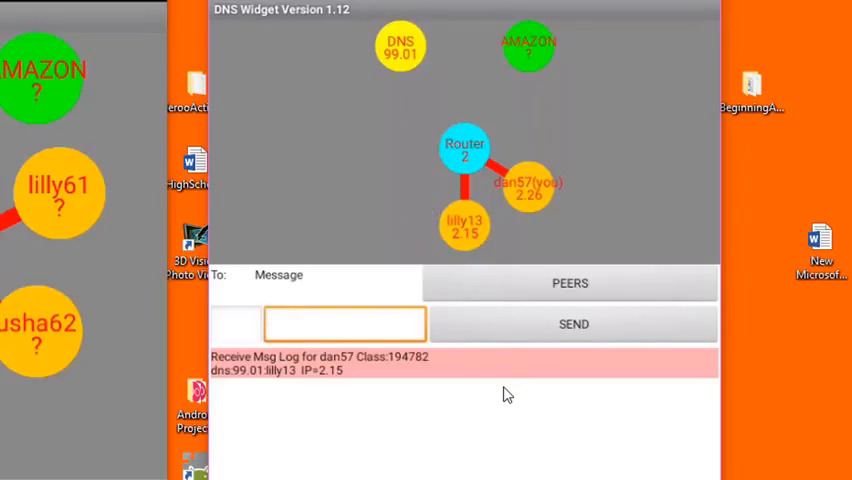
{"action": "mouse_move", "coordinate": [545, 342]}
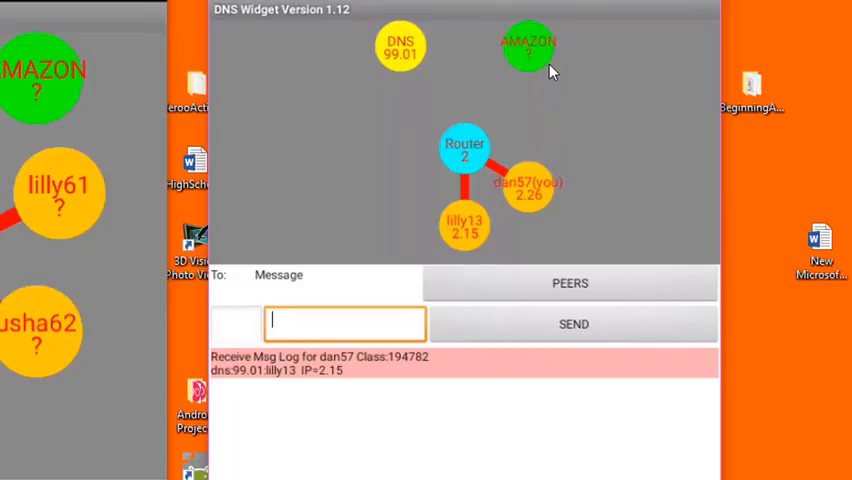
{"action": "mouse_move", "coordinate": [225, 333]}
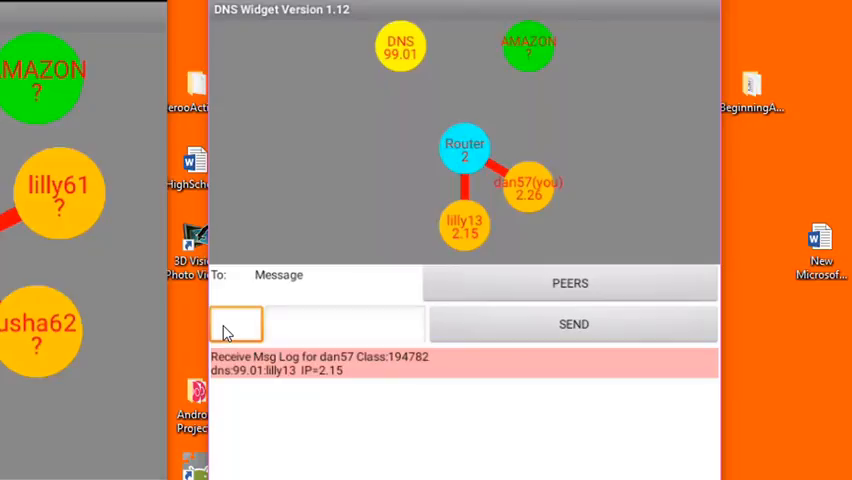
Step: Send 'get amazon' to the DNS at 99.01, showing Amazon at IP 98.76
{"action": "type", "text": "99.01"}
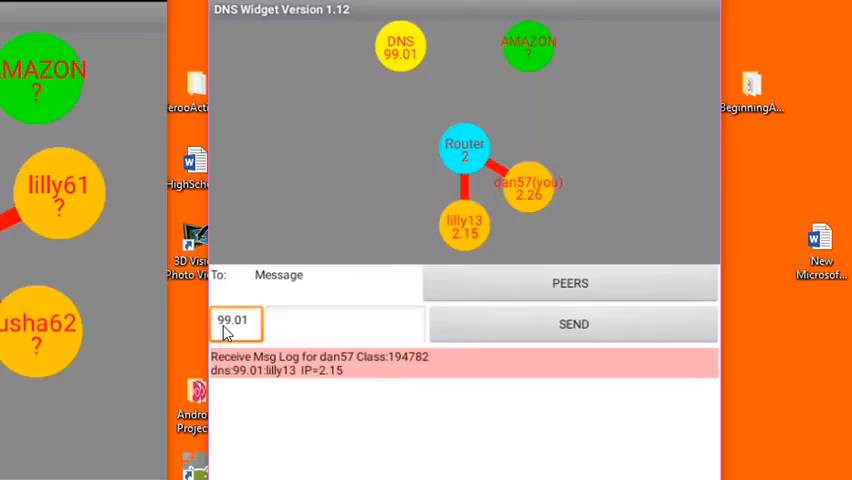
{"action": "left_click", "coordinate": [345, 323]}
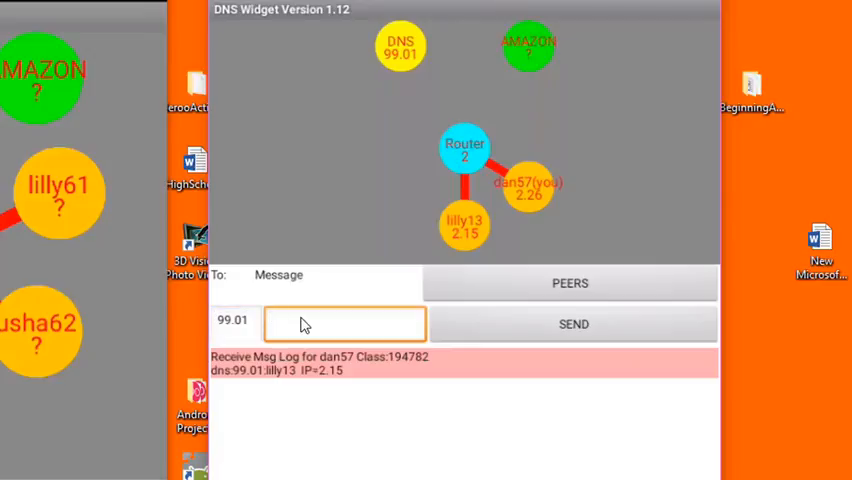
{"action": "type", "text": "get"}
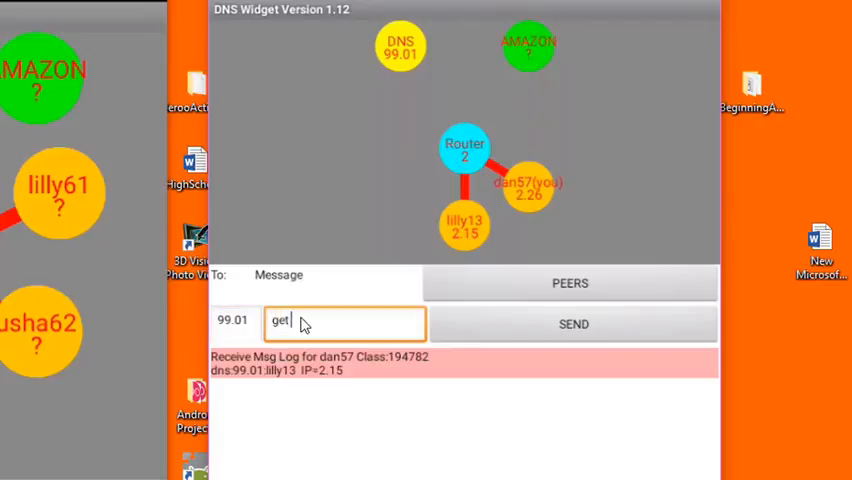
{"action": "type", "text": "amazon"}
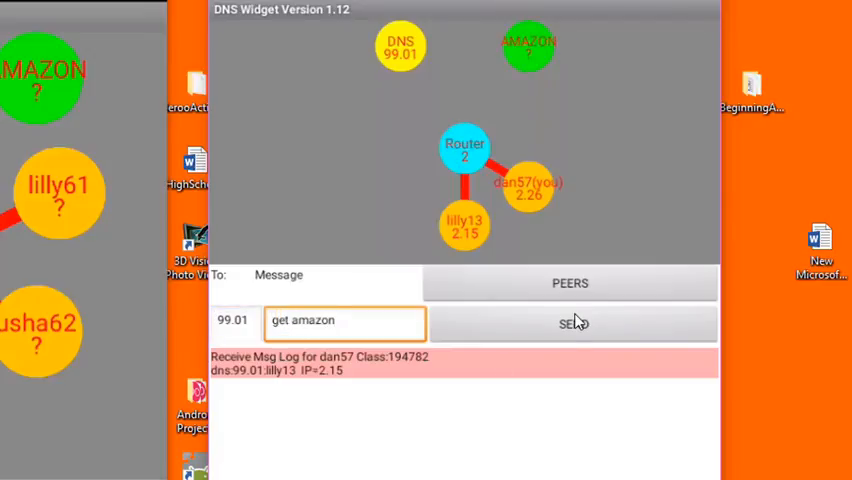
{"action": "left_click", "coordinate": [573, 323]}
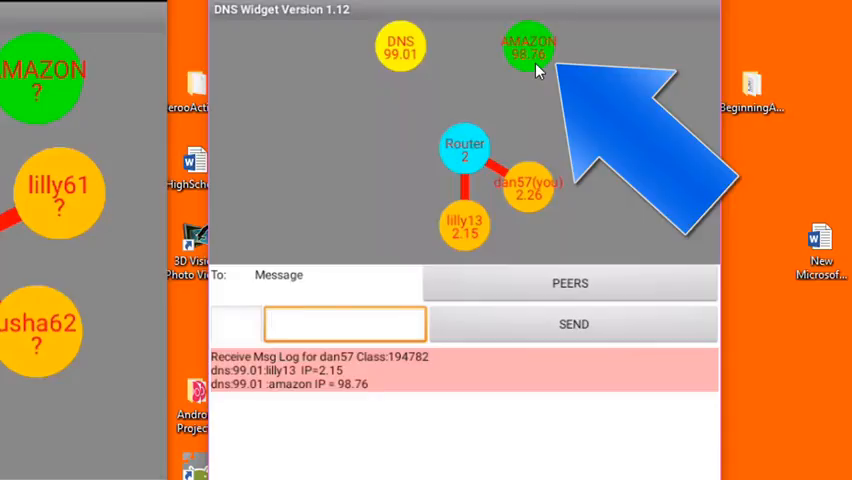
{"action": "mouse_move", "coordinate": [580, 130]}
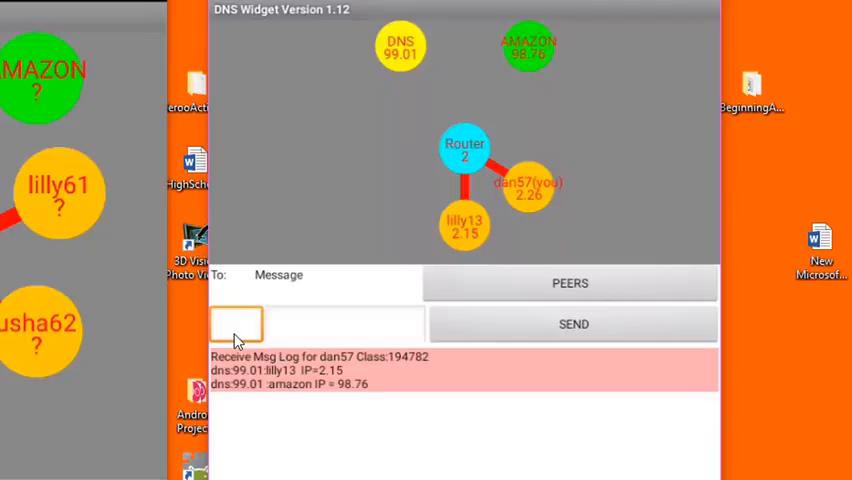
Step: Send 'buy shoes' to Amazon at 98.76, so the log reports 'you bought shoes'
{"action": "left_click", "coordinate": [236, 323]}
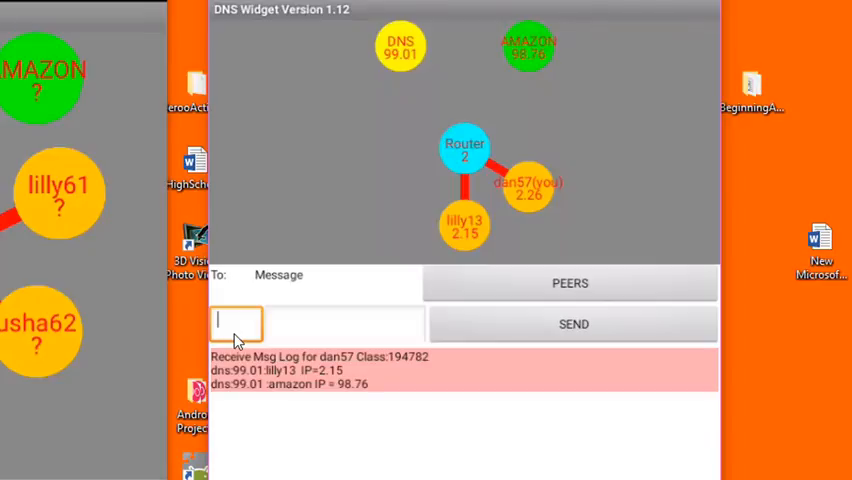
{"action": "type", "text": "98.76"}
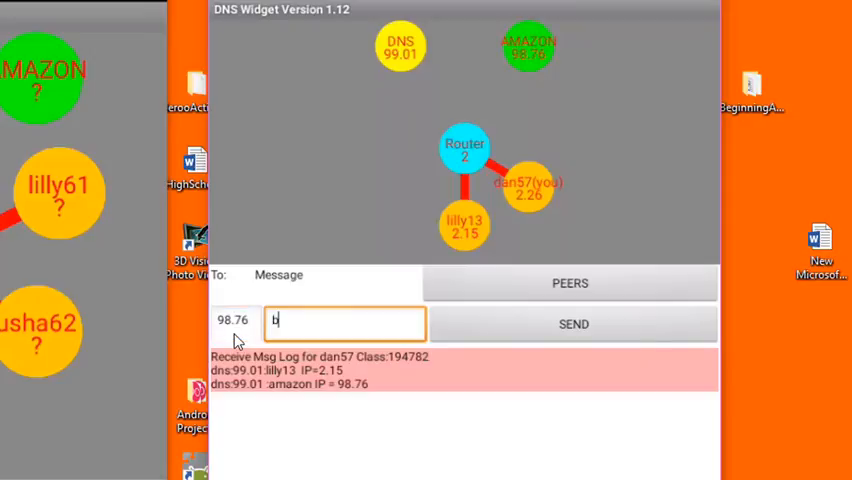
{"action": "type", "text": "uy shoes"}
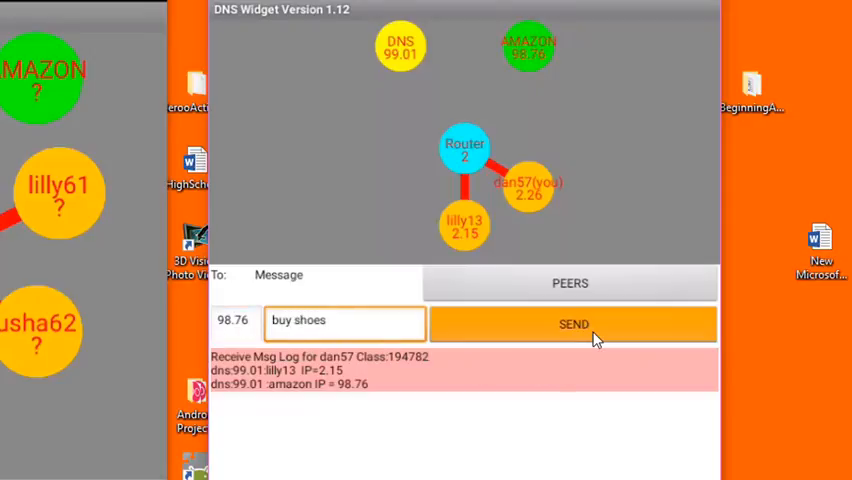
{"action": "left_click", "coordinate": [573, 324]}
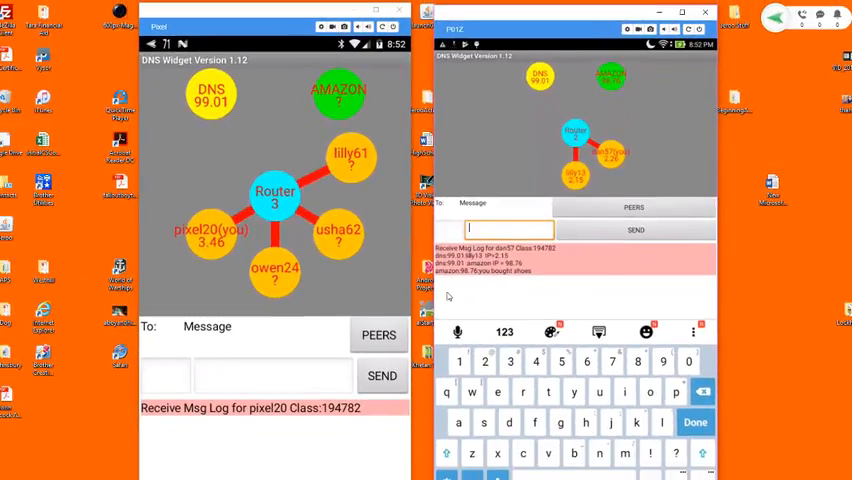
{"action": "mouse_move", "coordinate": [550, 273]}
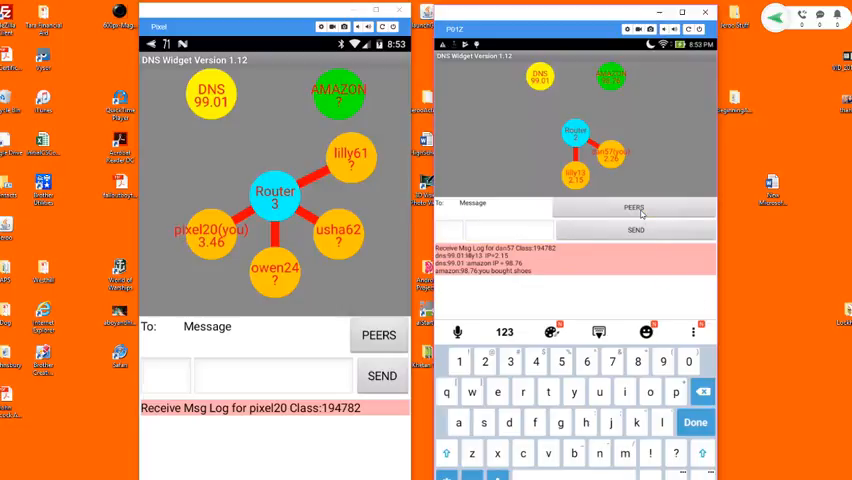
Step: Show the connected peers list and select pixel20
{"action": "left_click", "coordinate": [634, 207]}
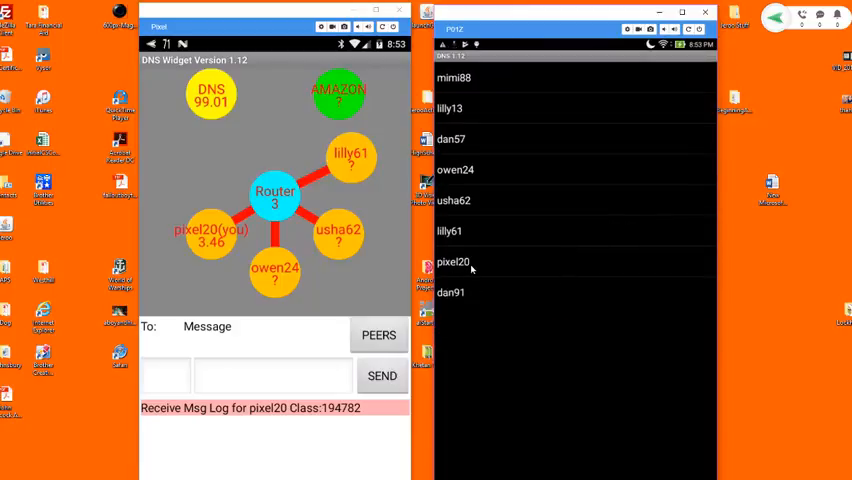
{"action": "mouse_move", "coordinate": [455, 107]}
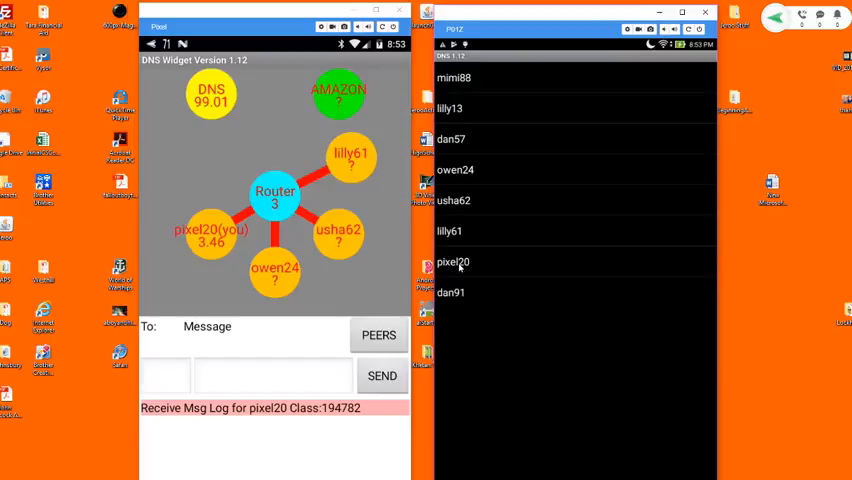
{"action": "left_click", "coordinate": [453, 262]}
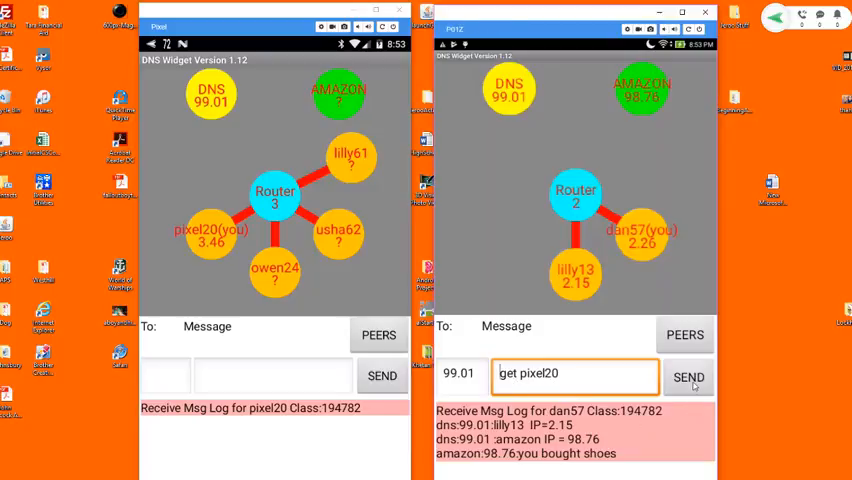
Step: Send the 'get pixel20' lookup to 99.01, logging pixel20 at IP 3.46
{"action": "left_click", "coordinate": [688, 377]}
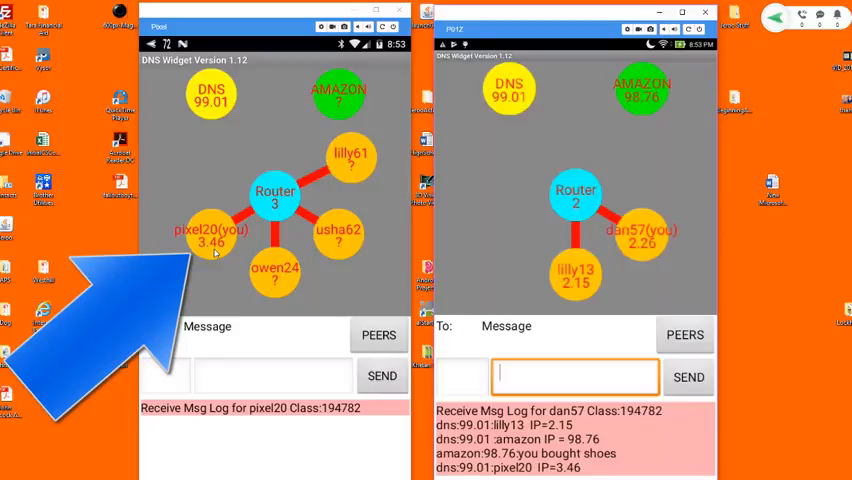
{"action": "mouse_move", "coordinate": [265, 300]}
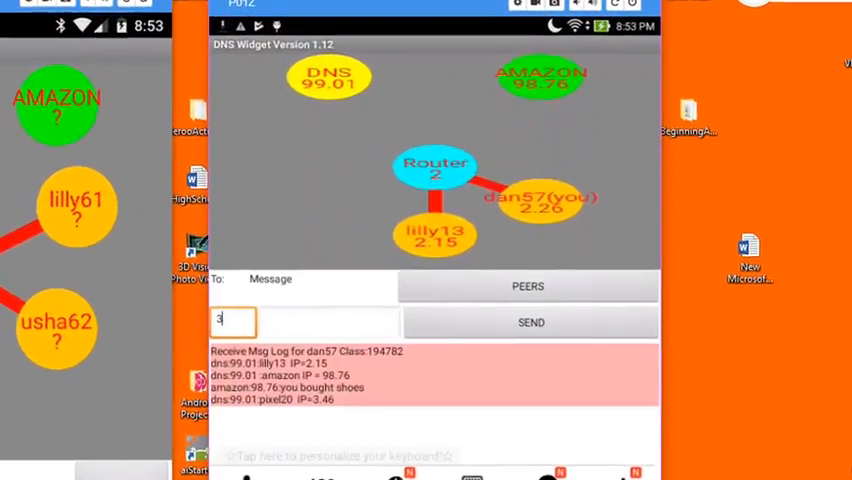
Step: Send 'hello' from dan57 to pixel20 at address 3.46
{"action": "type", "text": ".4"}
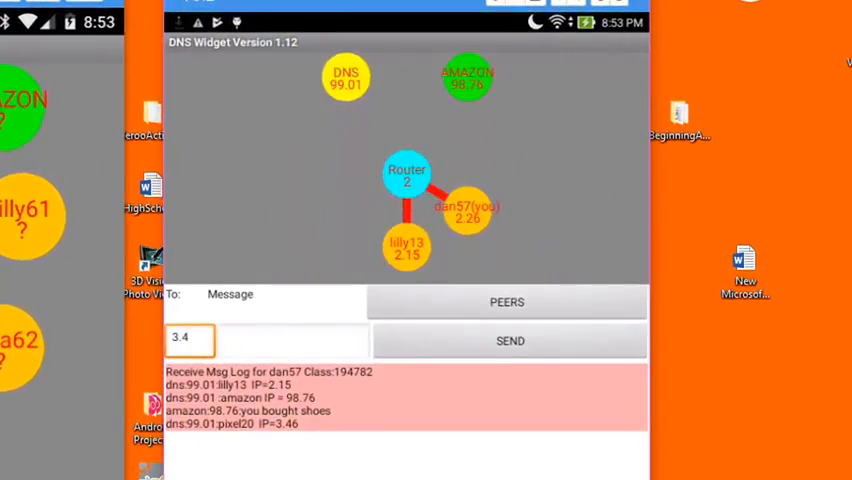
{"action": "left_click", "coordinate": [290, 340]}
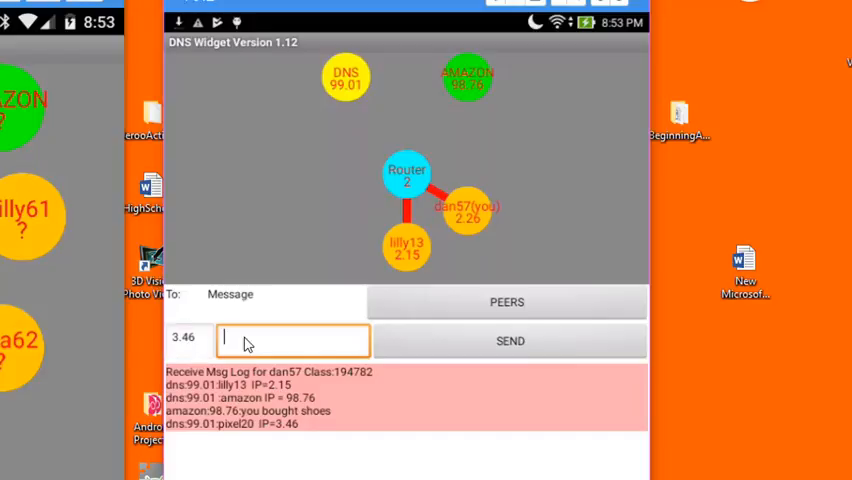
{"action": "type", "text": "hell"}
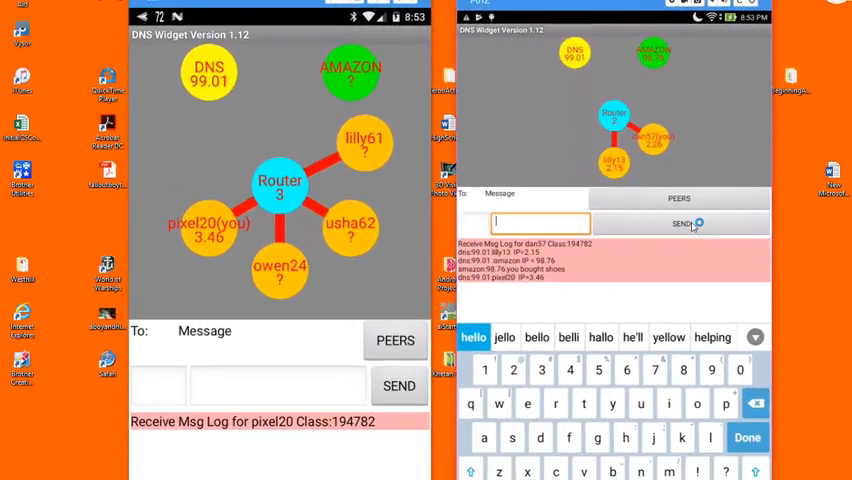
{"action": "left_click", "coordinate": [680, 223]}
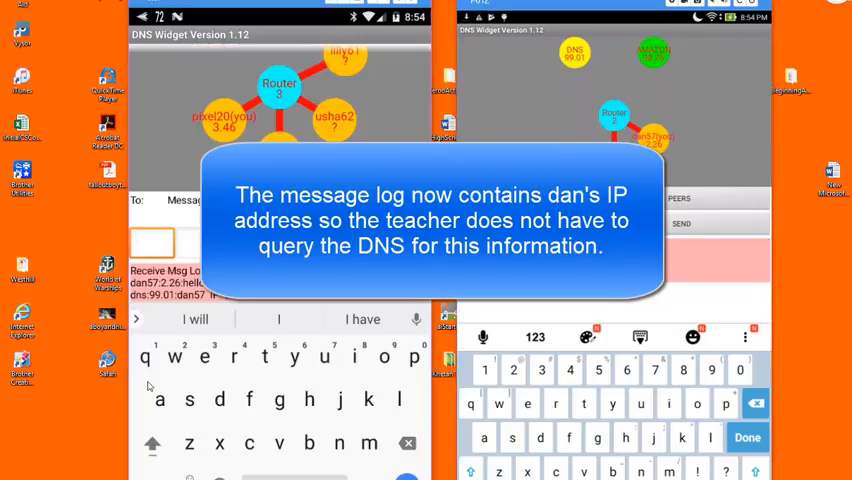
Step: Send the 'hello back' message to dan57 at address 2.26
{"action": "type", "text": "2.26"}
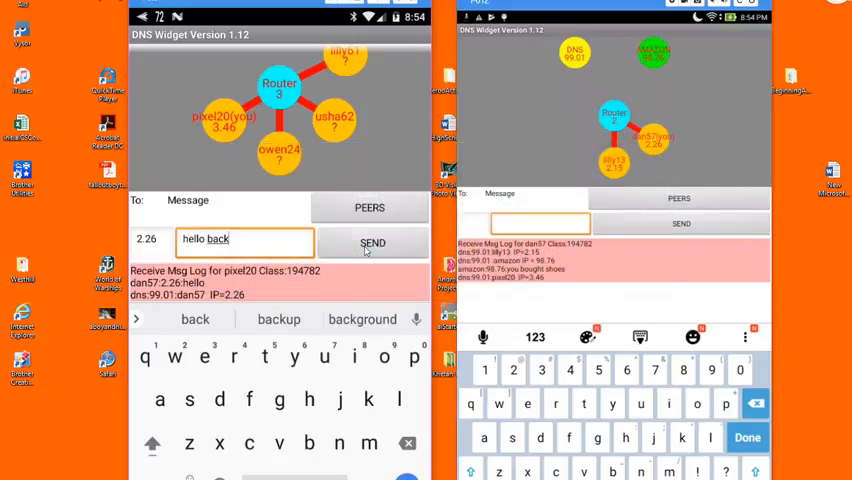
{"action": "left_click", "coordinate": [371, 243]}
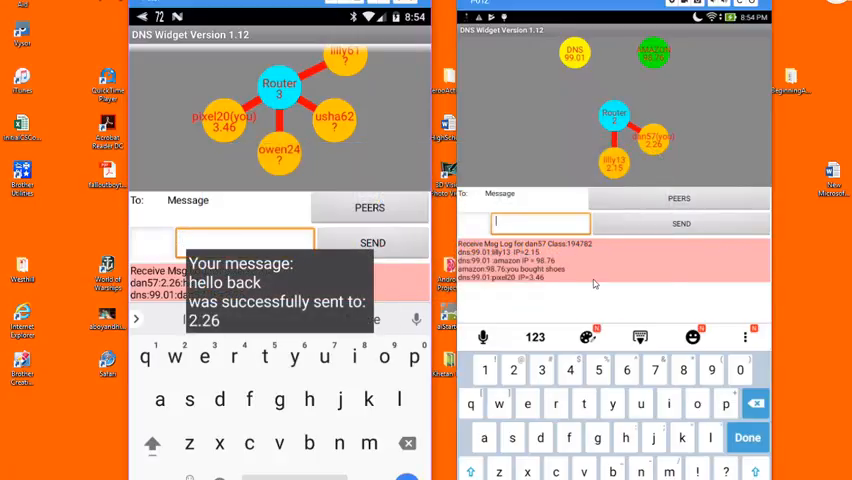